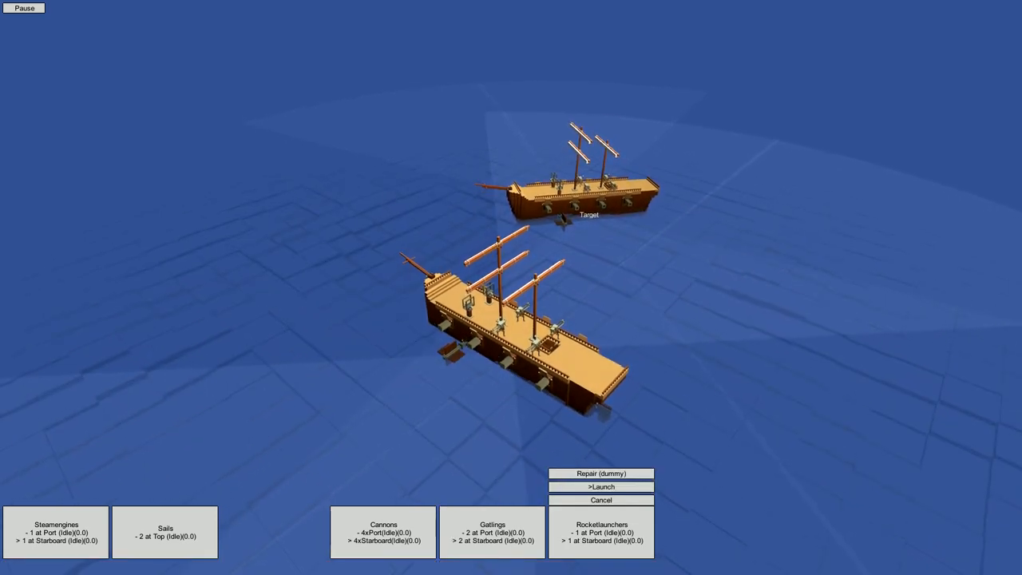
- Cancel the Rocketlaunchers orders to browse the Gatlings suppression fire options
left_click(601, 486)
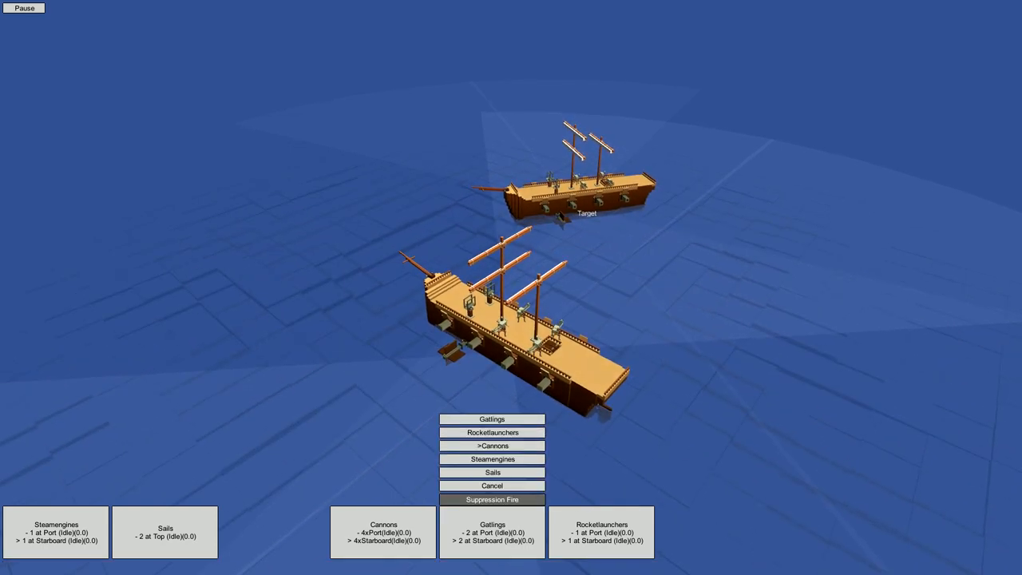
- Pick Suppression Fire for the gatlings against the target ship
left_click(493, 458)
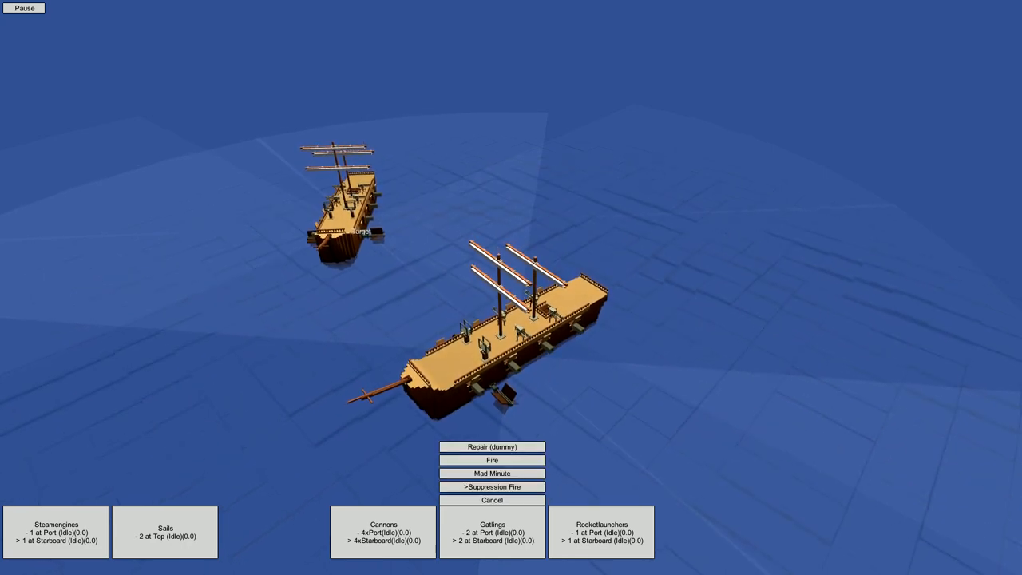
- Order the gatlings into Mad Minute, then launch rockets at the targeted ship
left_click(492, 473)
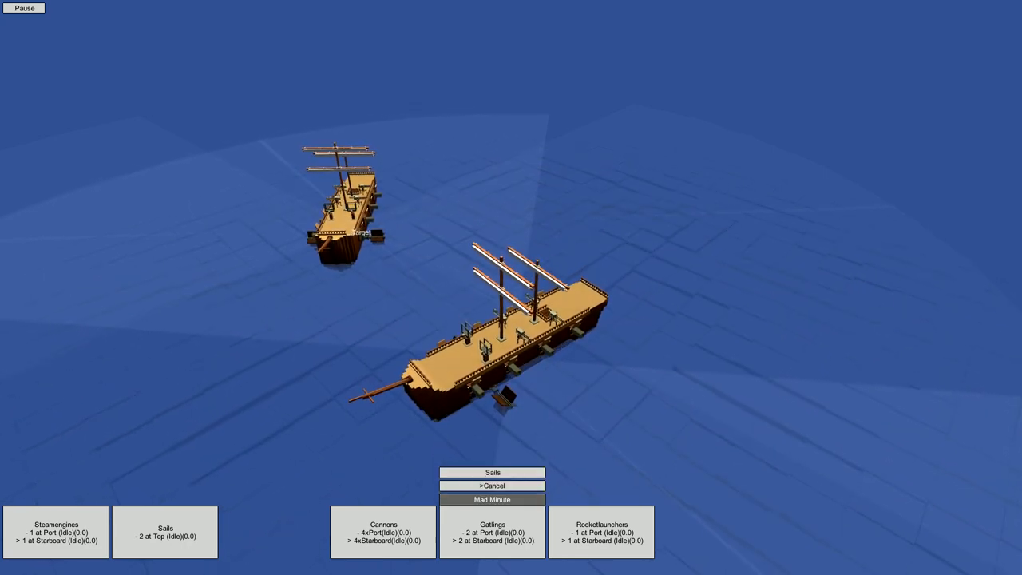
left_click(492, 499)
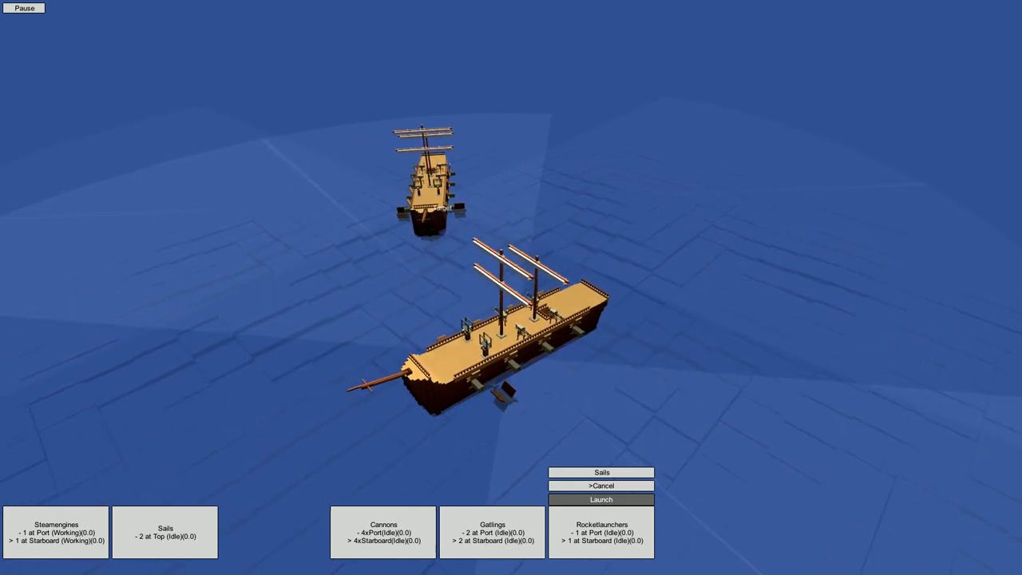
left_click(600, 499)
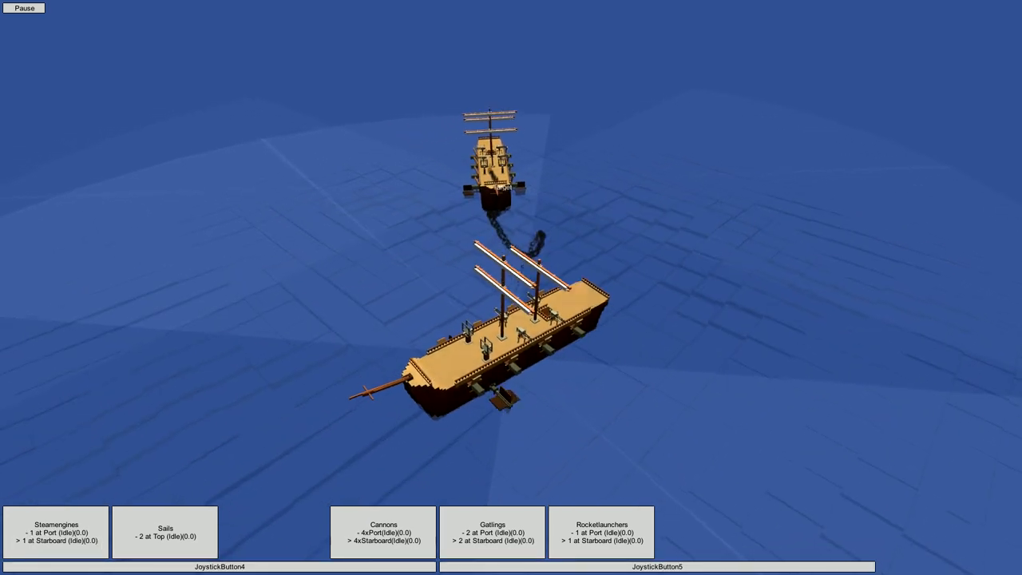